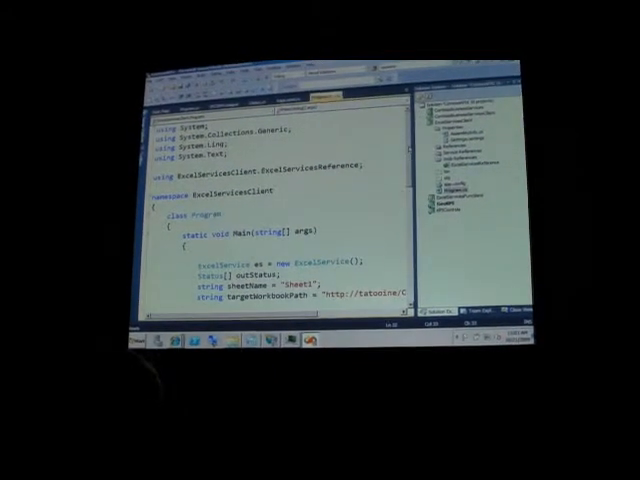
pyautogui.scroll(-3)
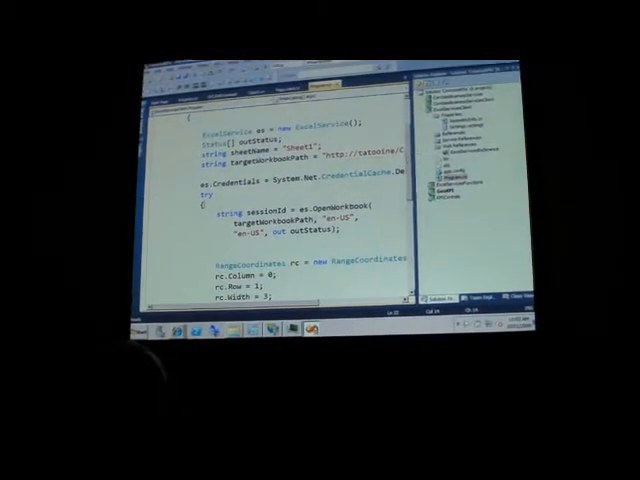
pyautogui.scroll(-3)
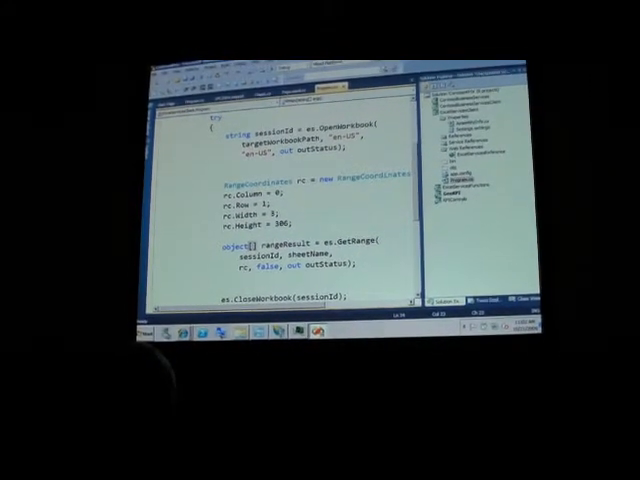
pyautogui.scroll(3)
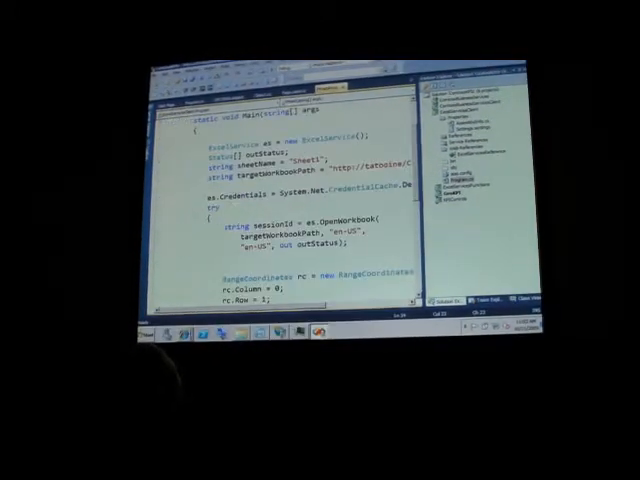
pyautogui.scroll(-3)
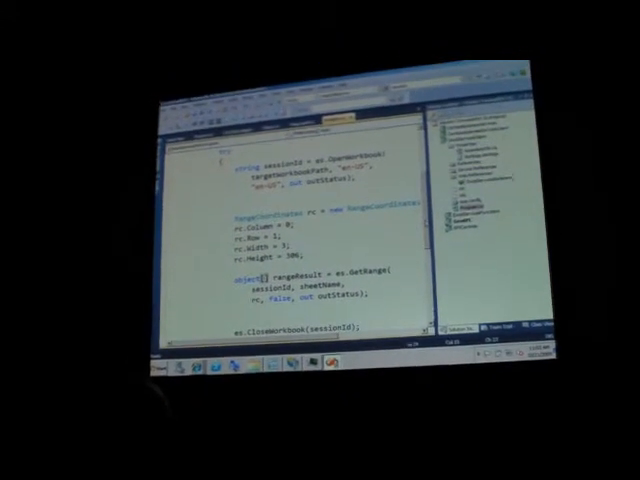
pyautogui.scroll(-3)
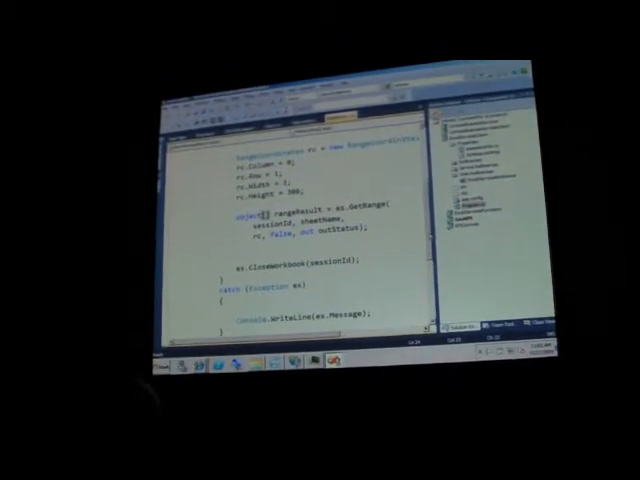